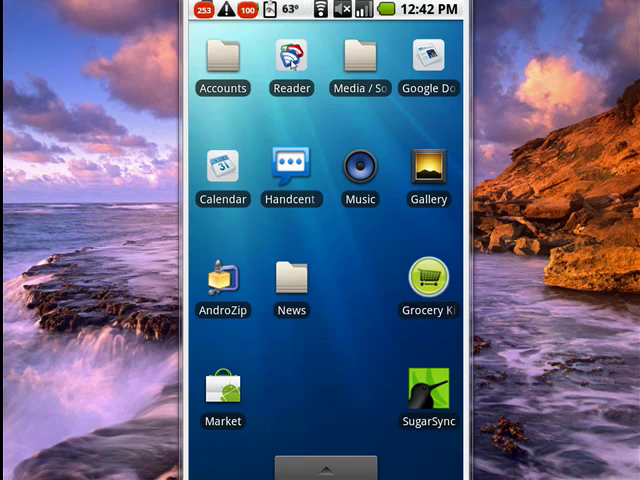
pyautogui.moveTo(234, 264)
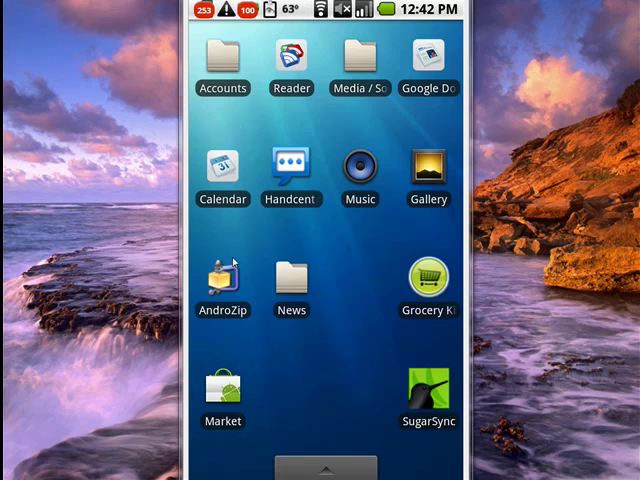
pyautogui.moveTo(218, 288)
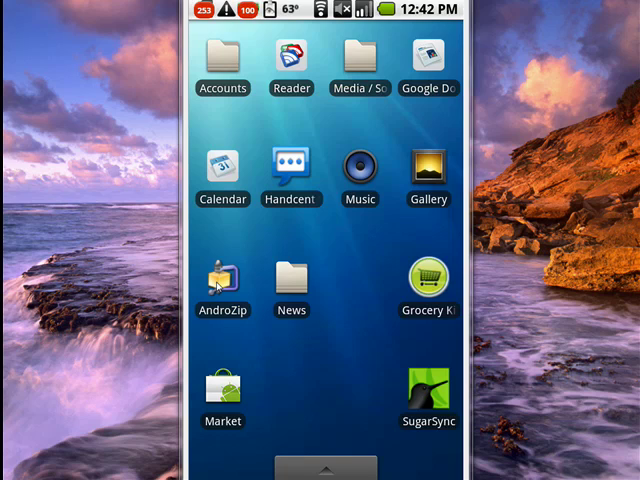
pyautogui.moveTo(484, 244)
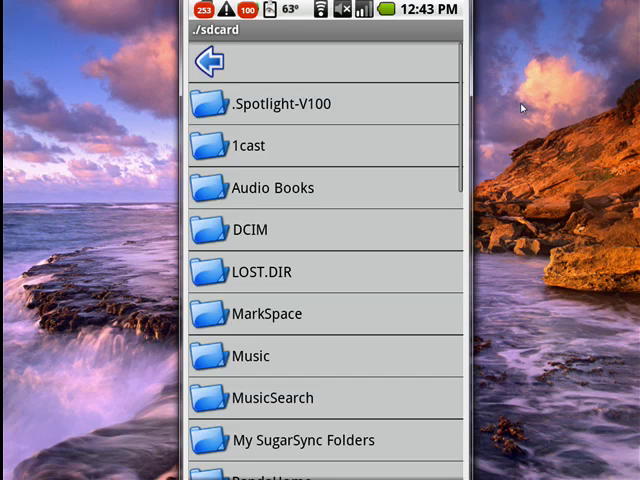
pyautogui.moveTo(598, 176)
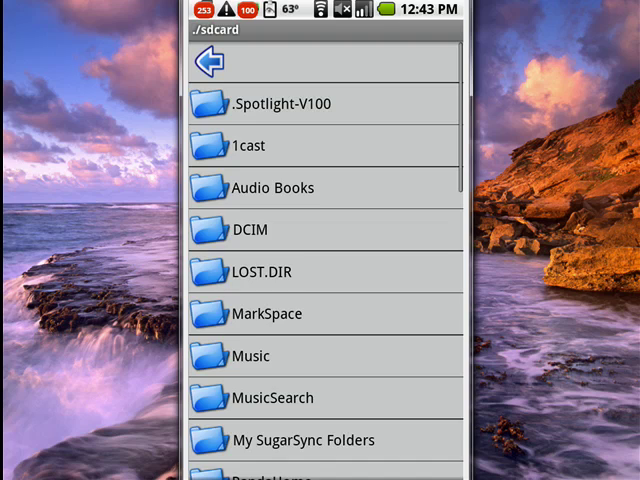
# - Look inside the Music folder's albums, then return to the /sdcard root
pyautogui.click(252, 356)
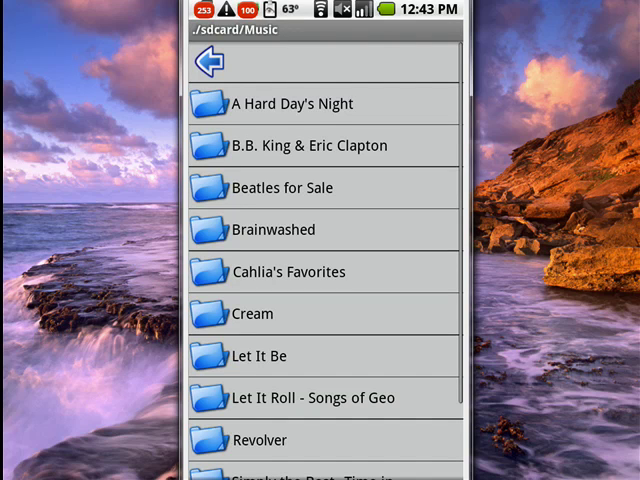
pyautogui.click(208, 64)
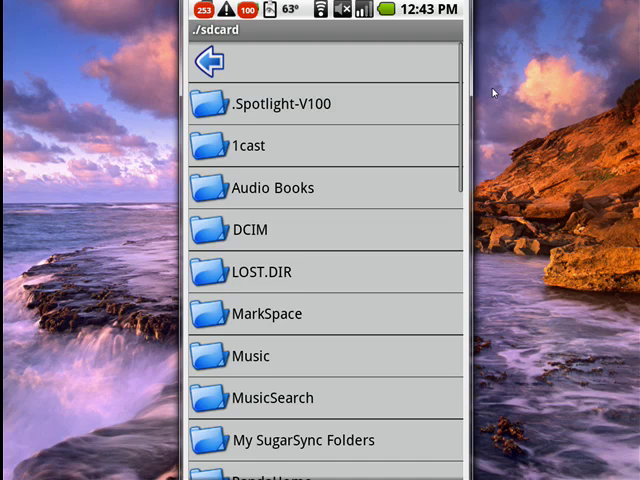
# - Browse Soundroid2012's Ringtones files, then back up through Soundroid2012 to /sdcard
pyautogui.scroll(-3)
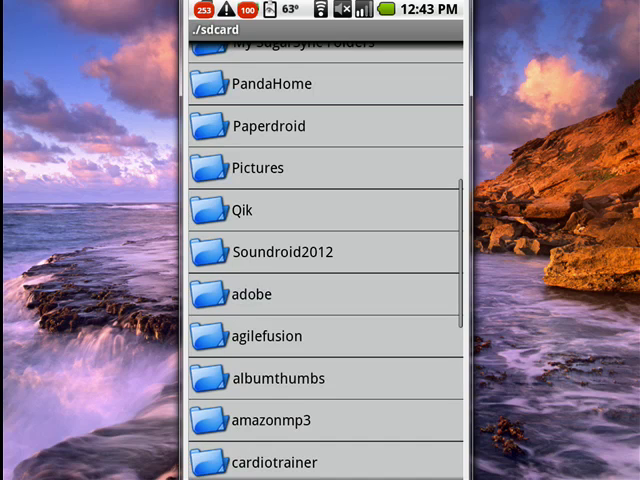
pyautogui.moveTo(434, 88)
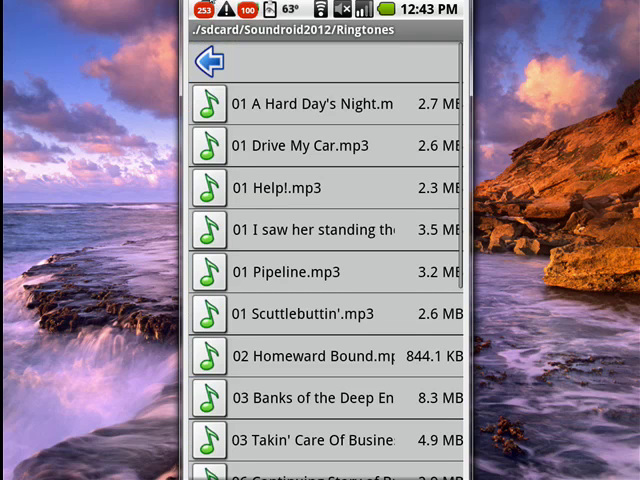
pyautogui.click(208, 62)
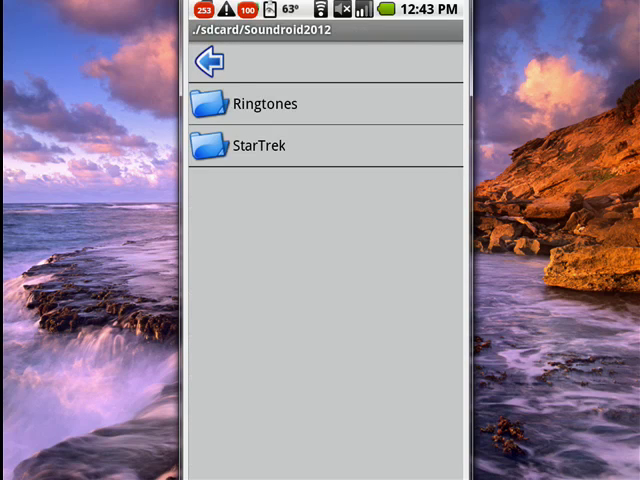
pyautogui.click(212, 62)
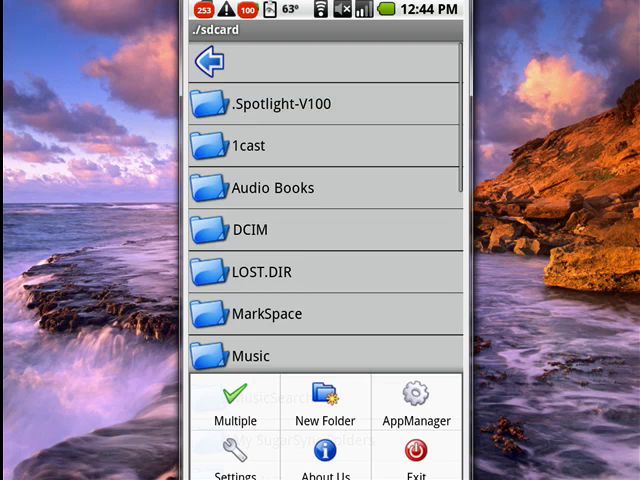
# - Launch AppManager from the menu to list installed apps like 1CAST News and AndroStats
pyautogui.click(236, 420)
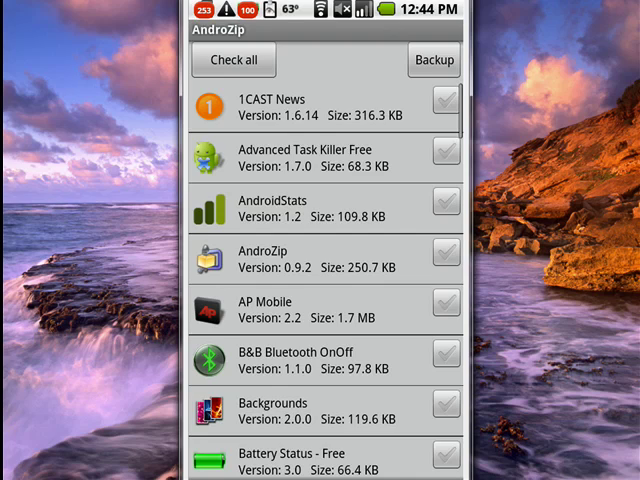
pyautogui.moveTo(478, 10)
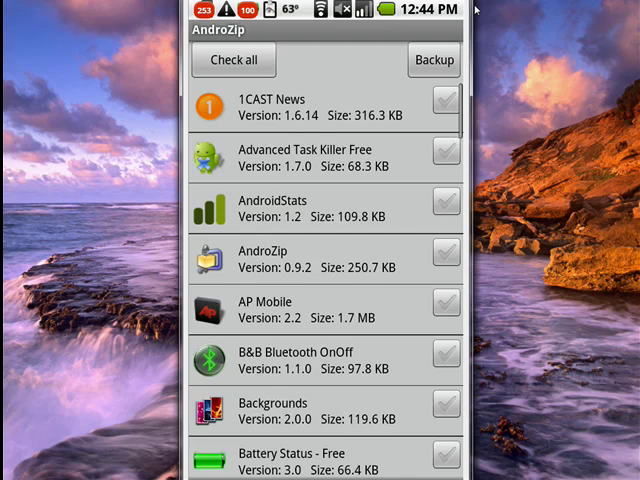
pyautogui.moveTo(468, 10)
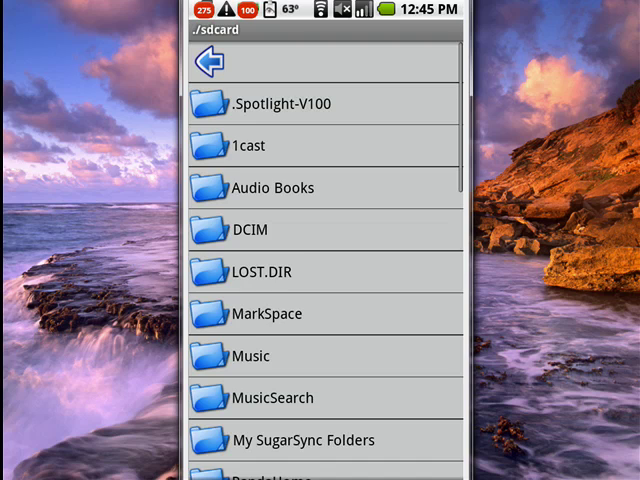
pyautogui.moveTo(328, 378)
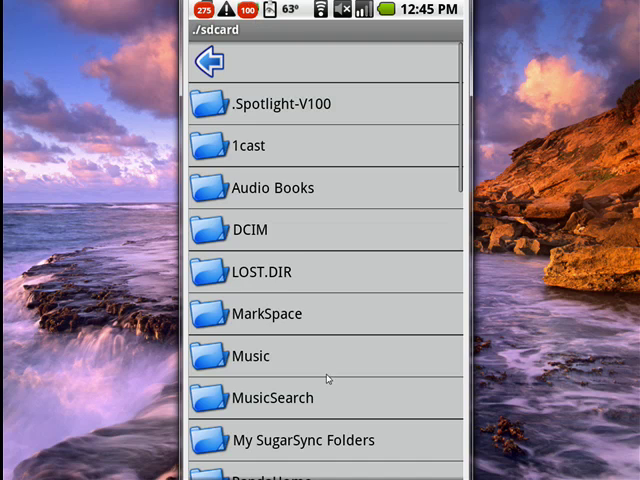